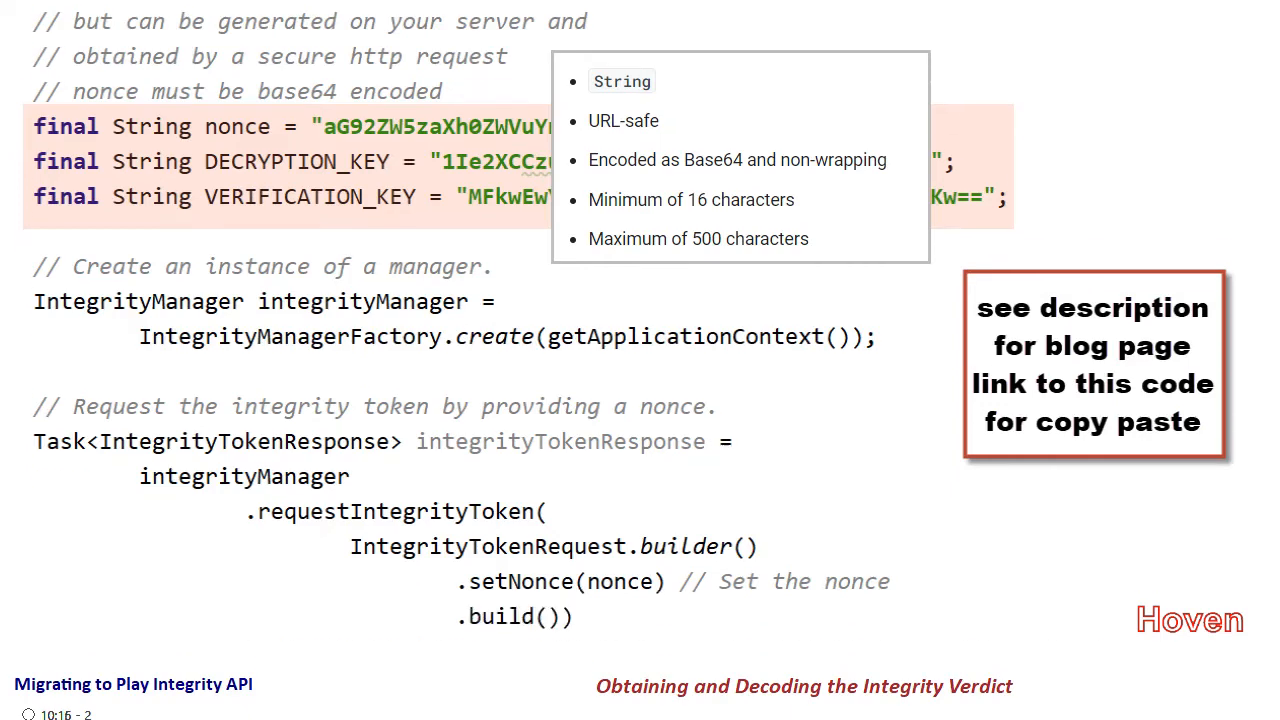
scroll("down", 3)
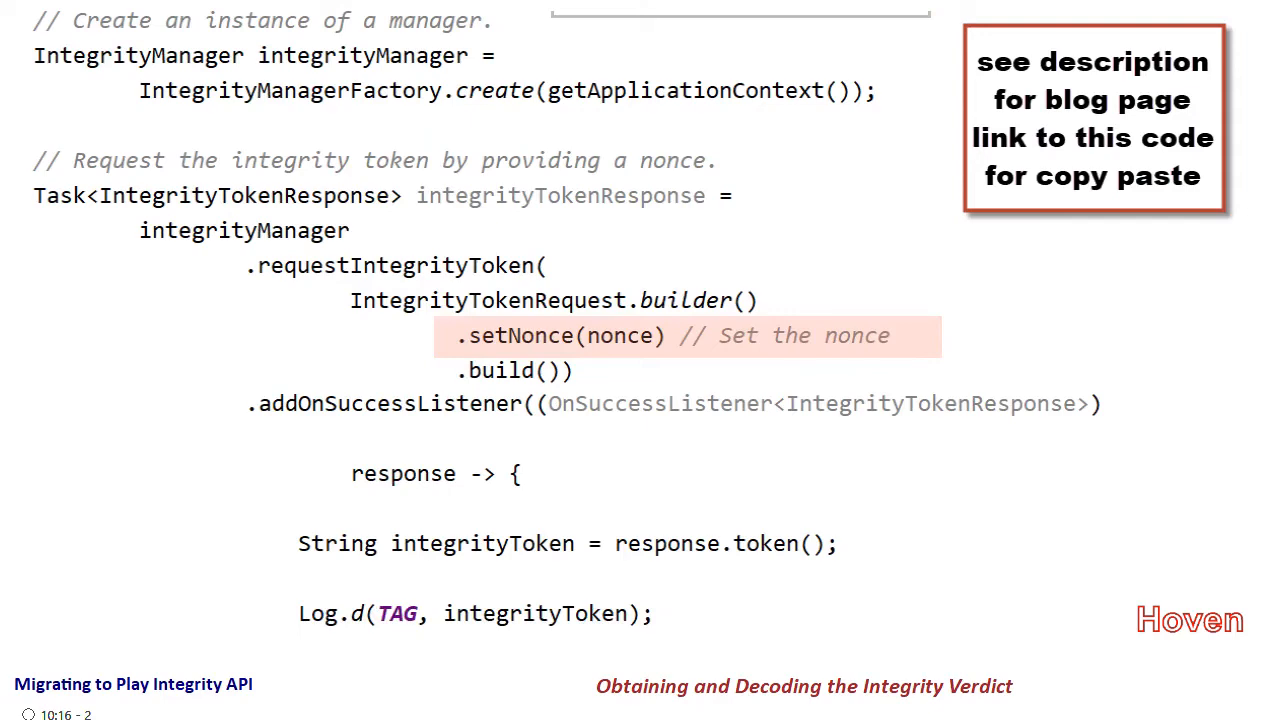
scroll("down", 3)
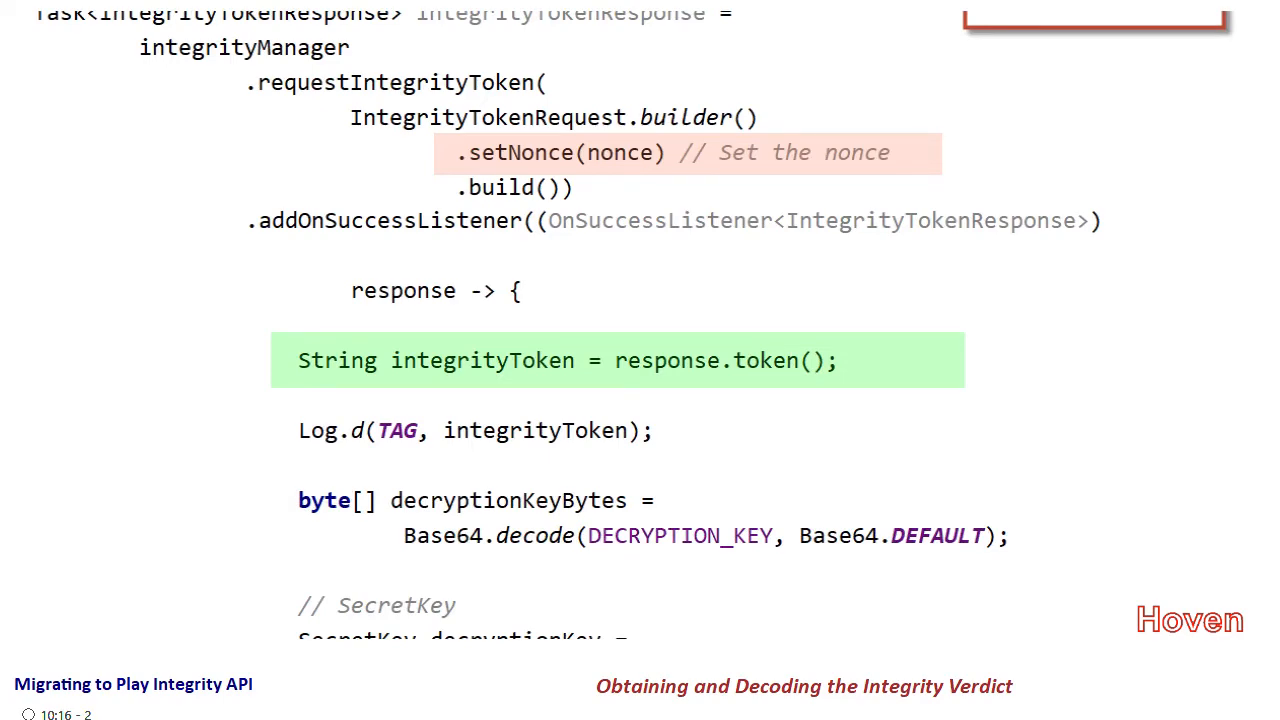
scroll("down", 3)
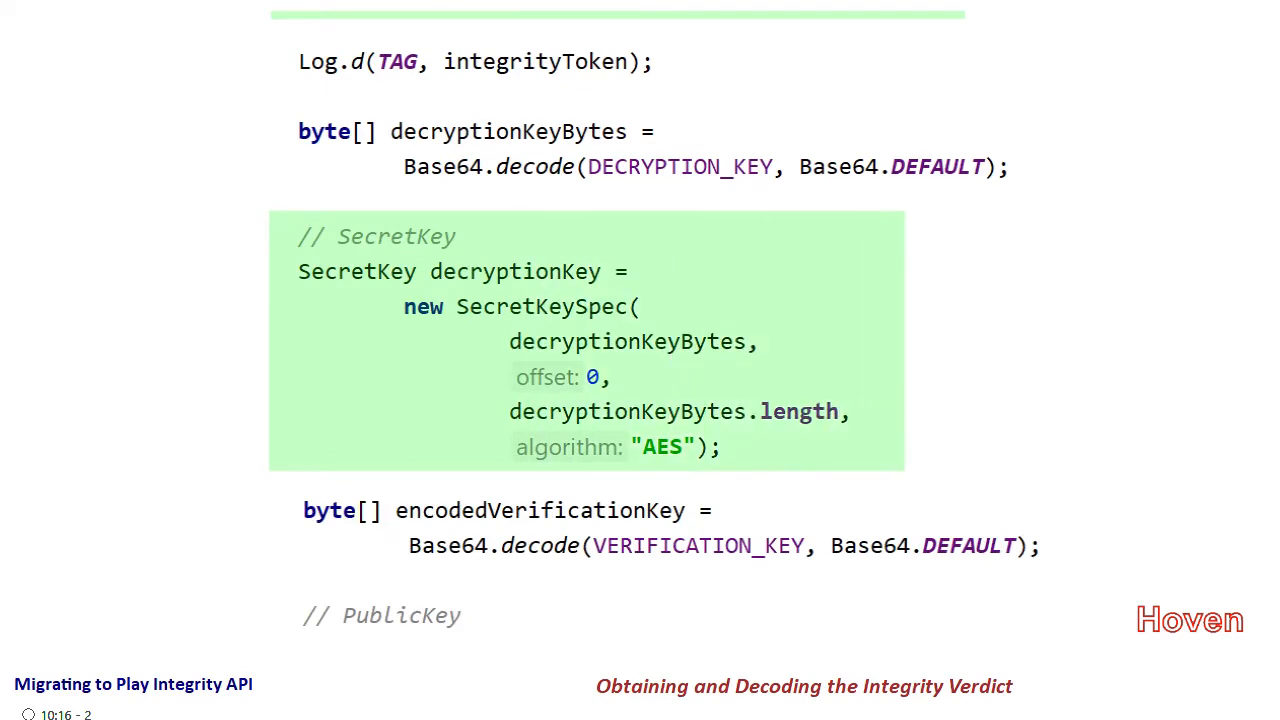
scroll("down", 3)
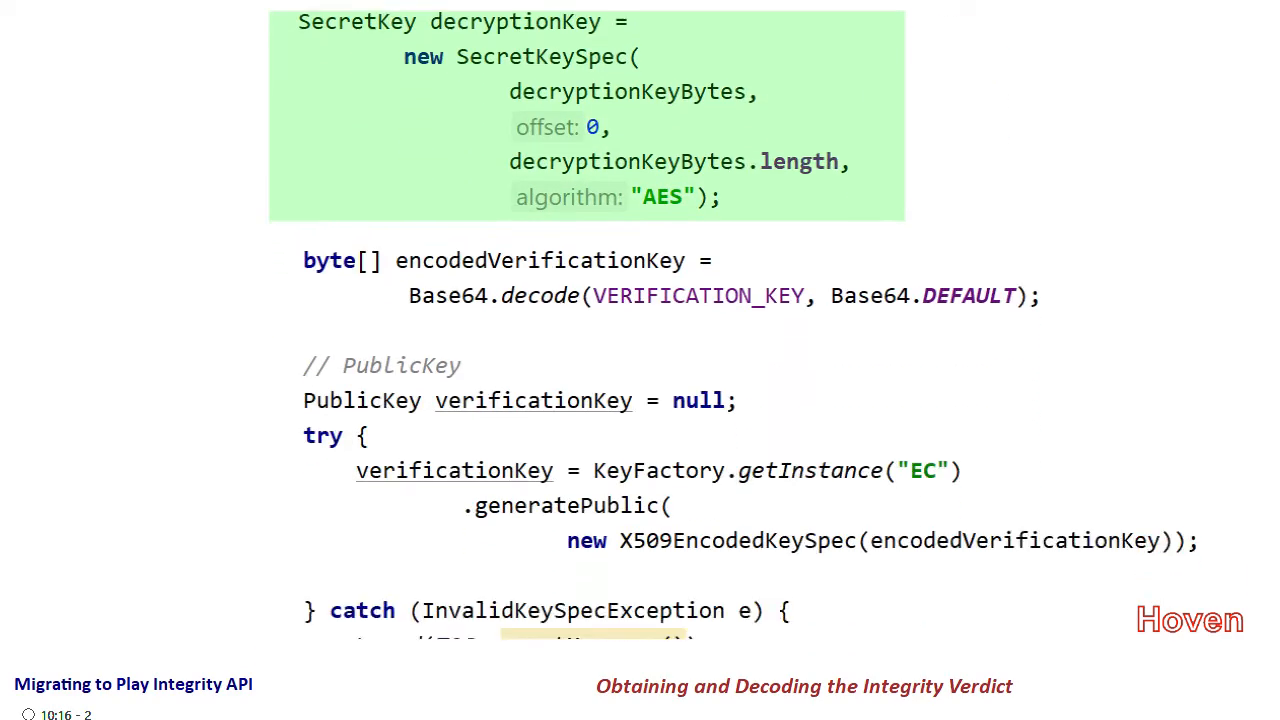
scroll("down", 3)
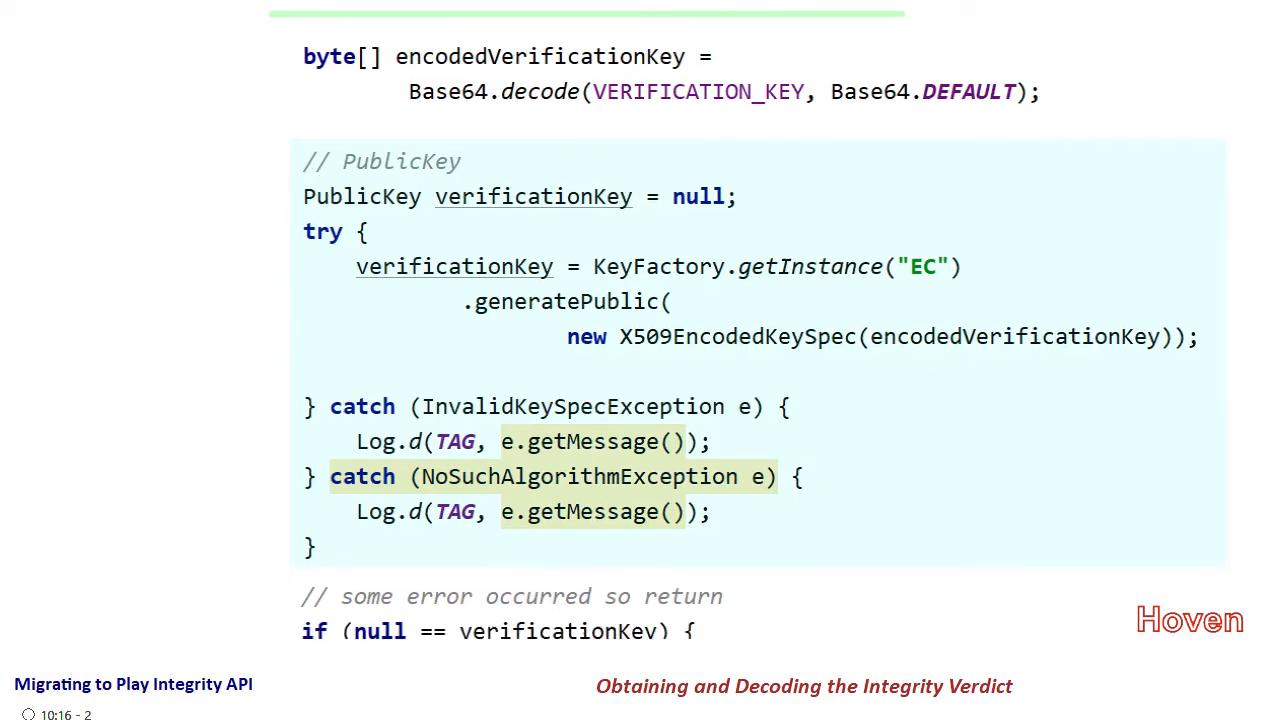
scroll("down", 3)
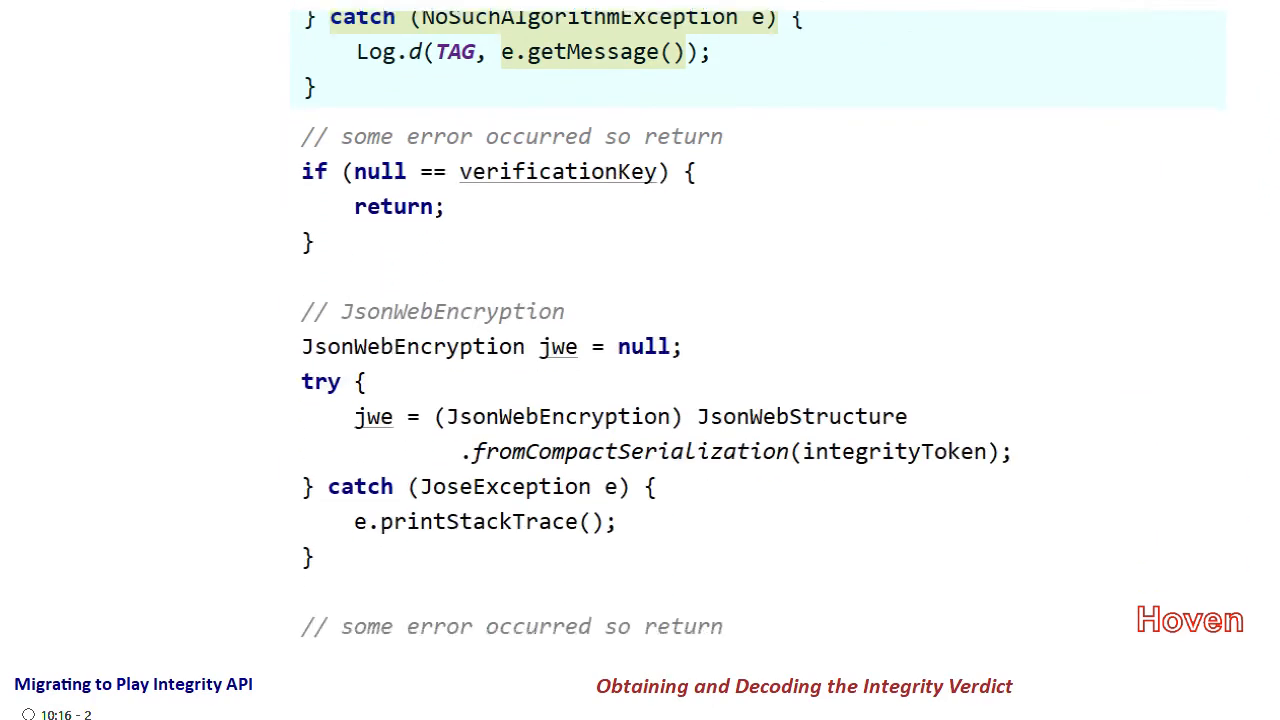
scroll("down", 3)
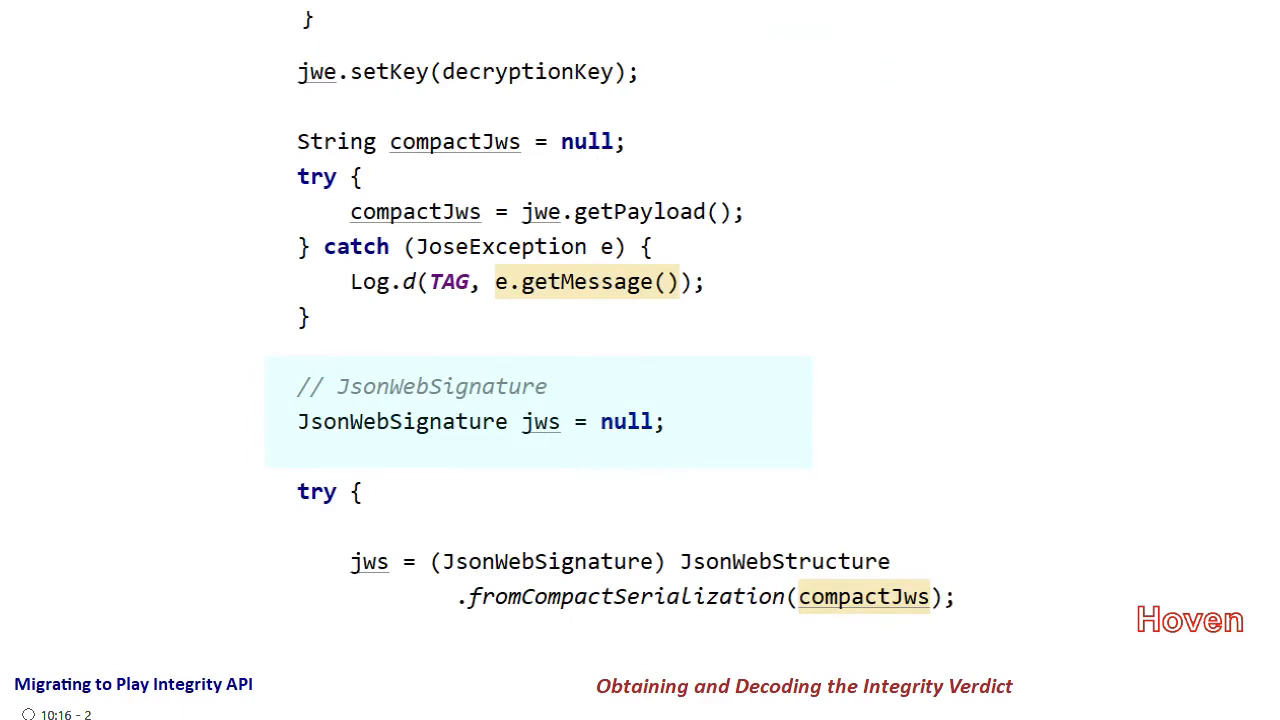
scroll("down", 3)
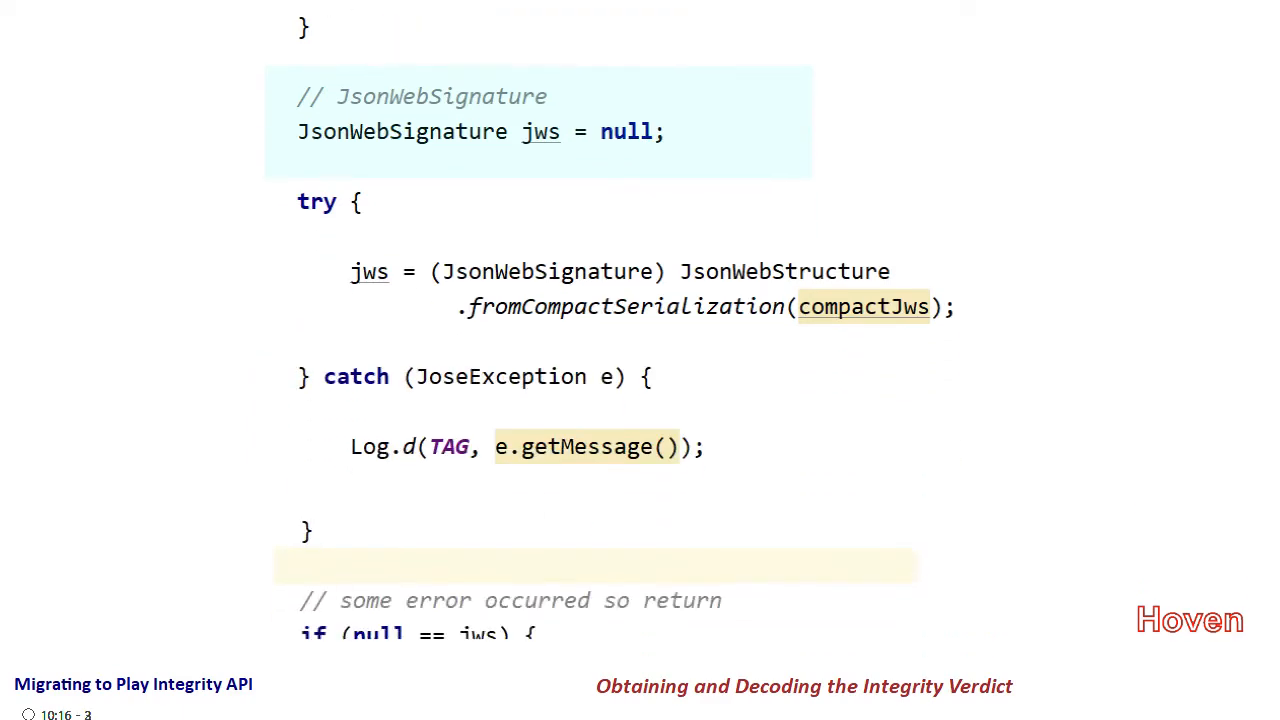